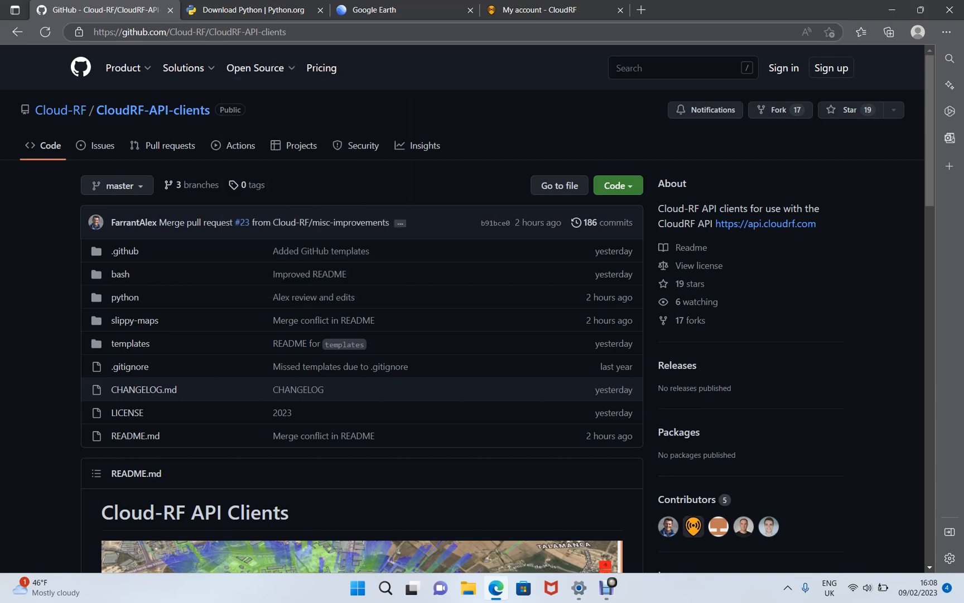
Download the CloudRF-API-clients repository as a ZIP, then switch to the Python downloads tab.
left_click(187, 32)
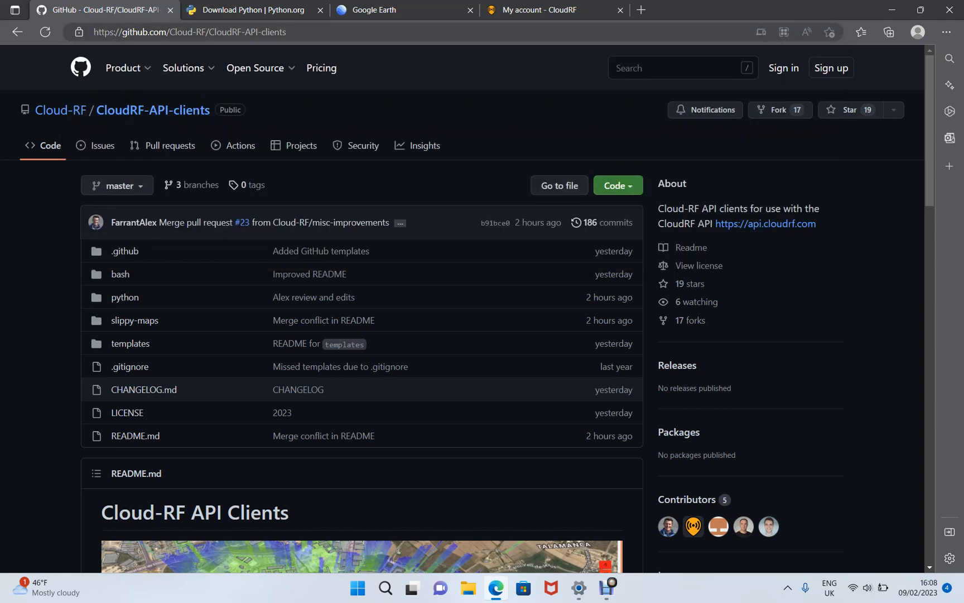
left_click(617, 185)
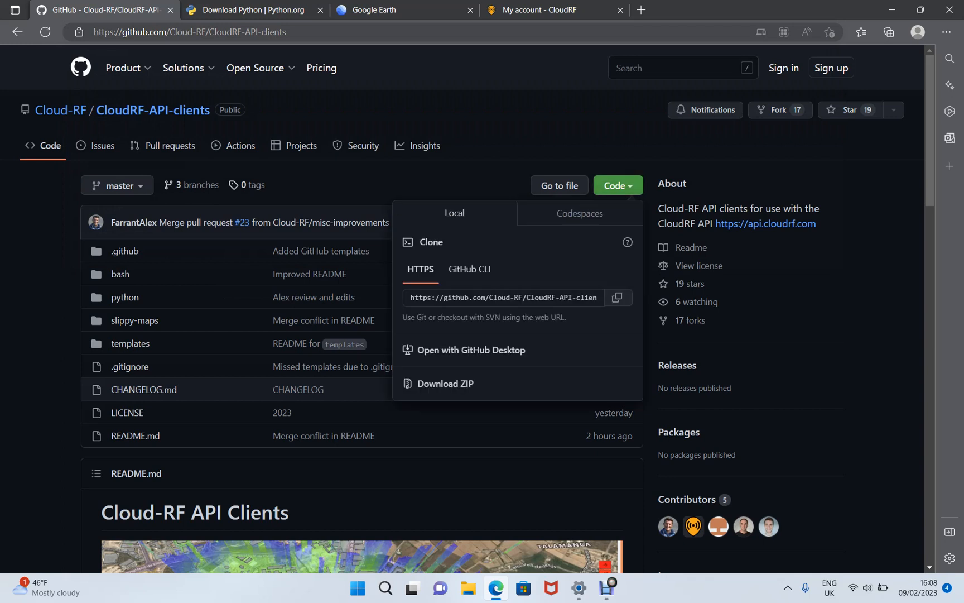
mouse_move(446, 383)
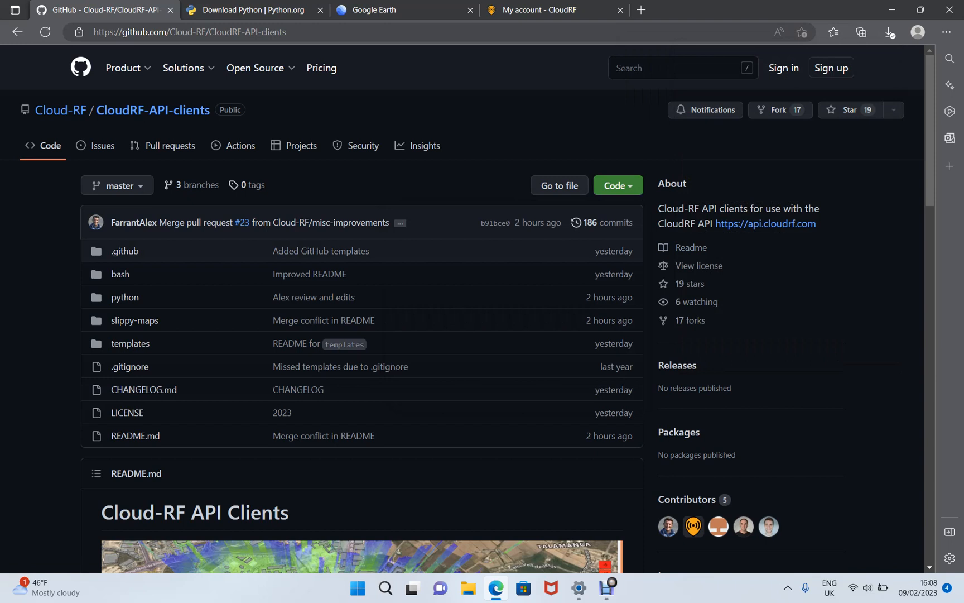
left_click(248, 10)
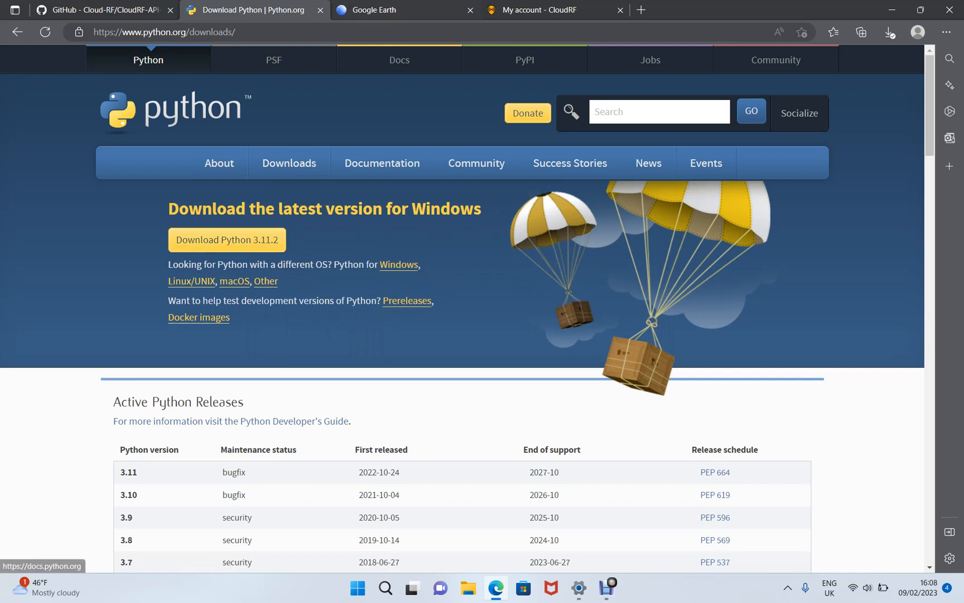
Switch to the Google Earth tab showing satellite imagery of Ibiza.
left_click(405, 10)
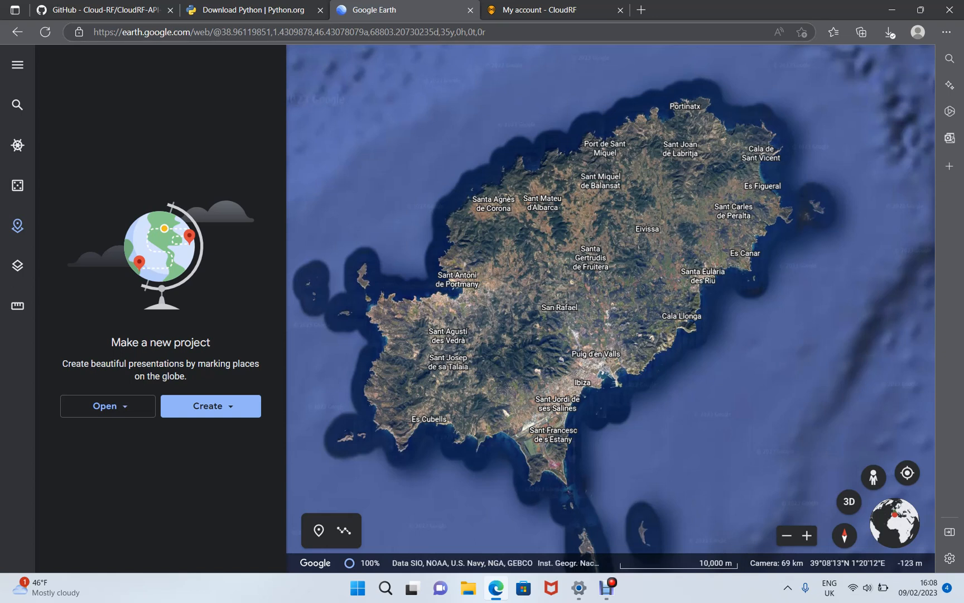
Copy the developer API token from the CloudRF My account page.
left_click(550, 10)
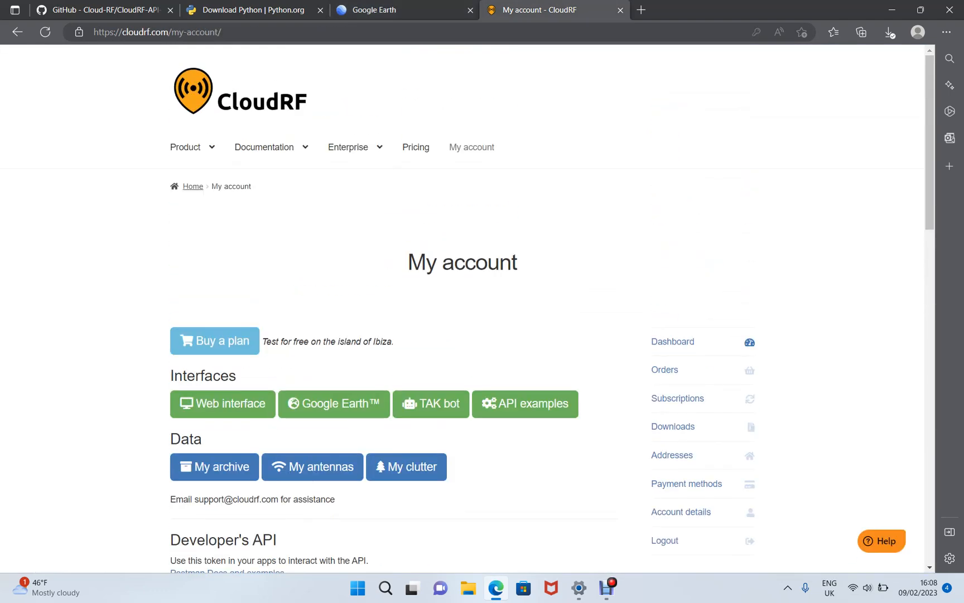
scroll("down", 3)
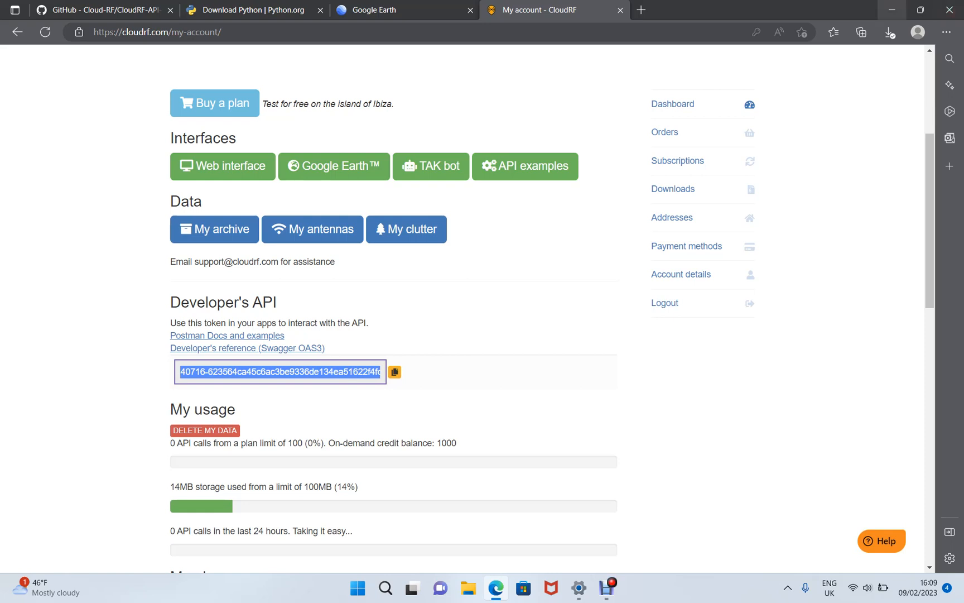
left_click(888, 32)
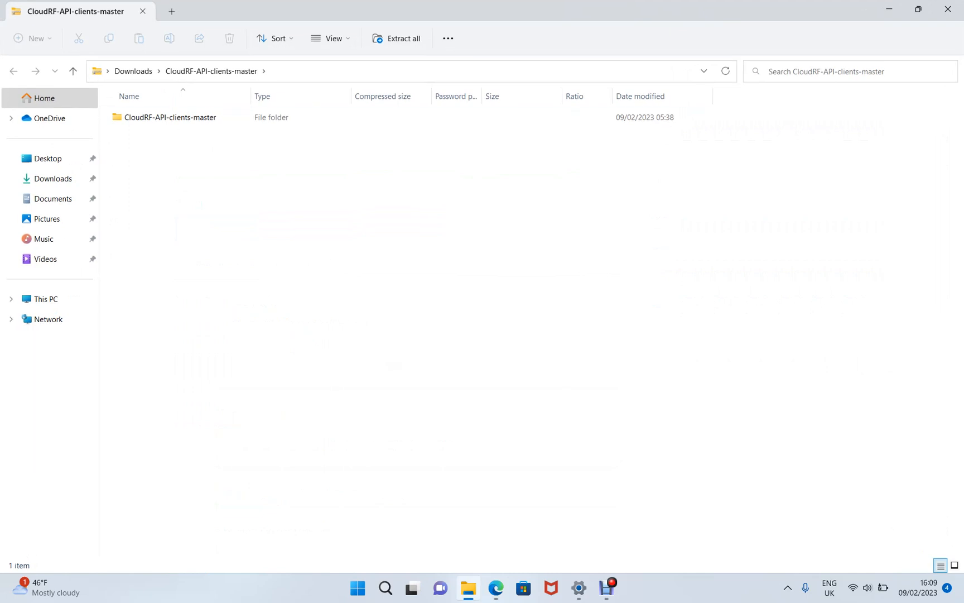
Browse into the archive's python folder holding the CloudRF script, CSV samples and requirements.
double_click(169, 117)
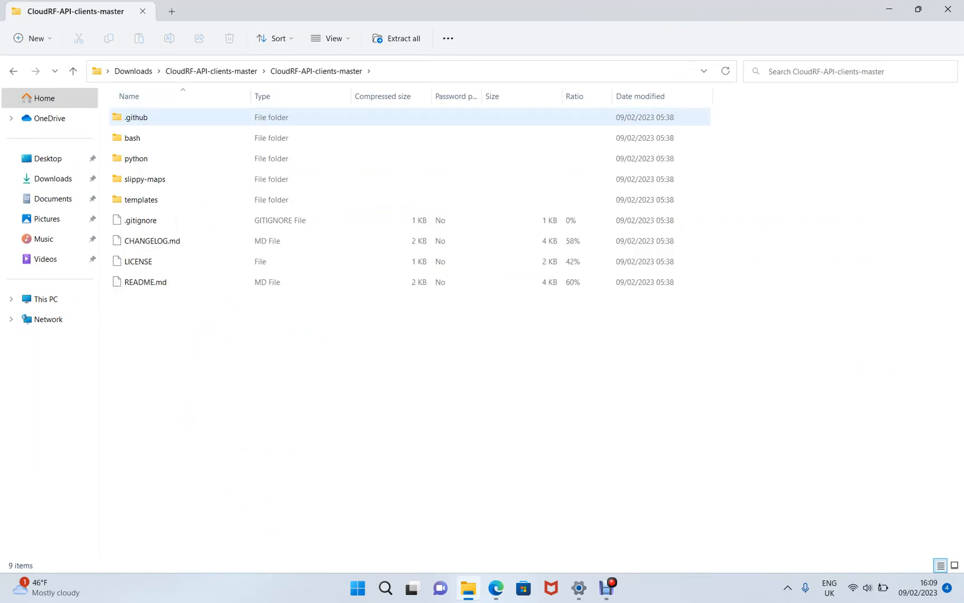
left_click(132, 137)
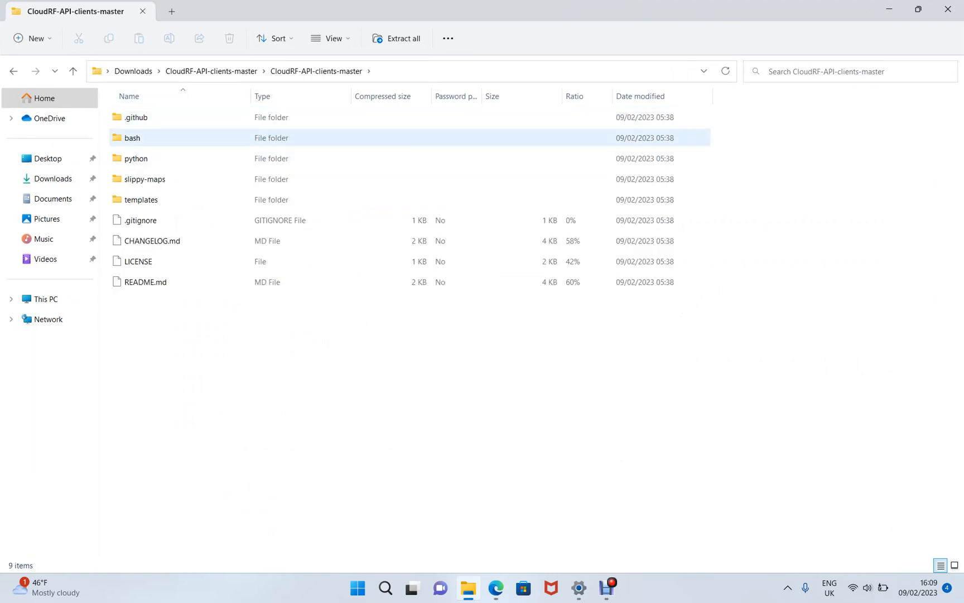
left_click(136, 157)
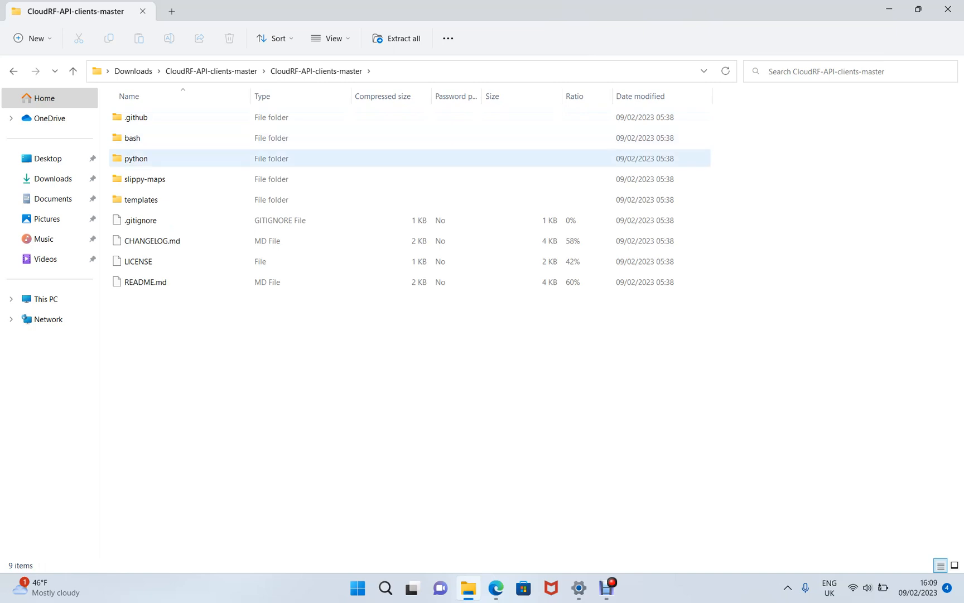
left_click(144, 179)
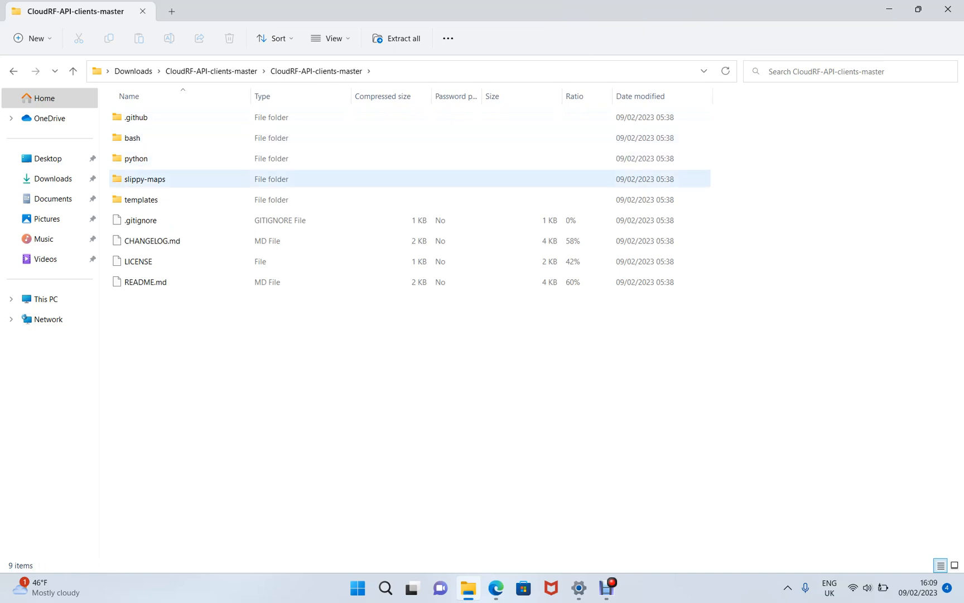
left_click(137, 158)
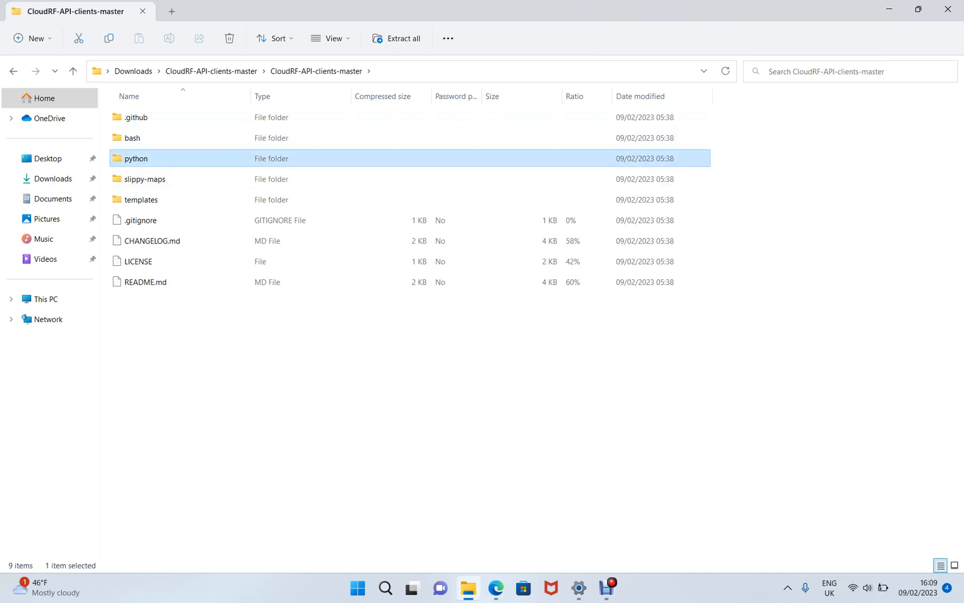
double_click(137, 158)
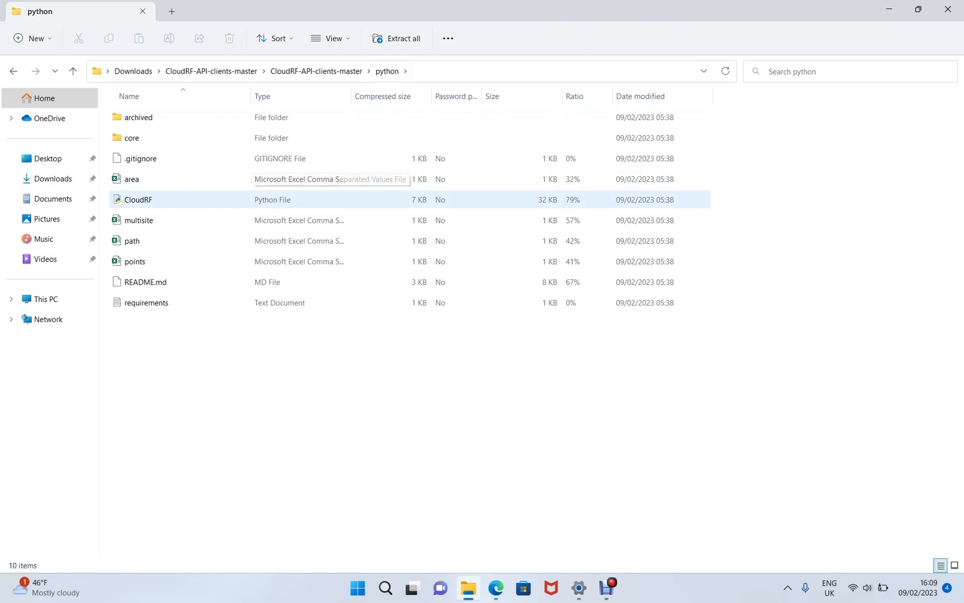
left_click(137, 199)
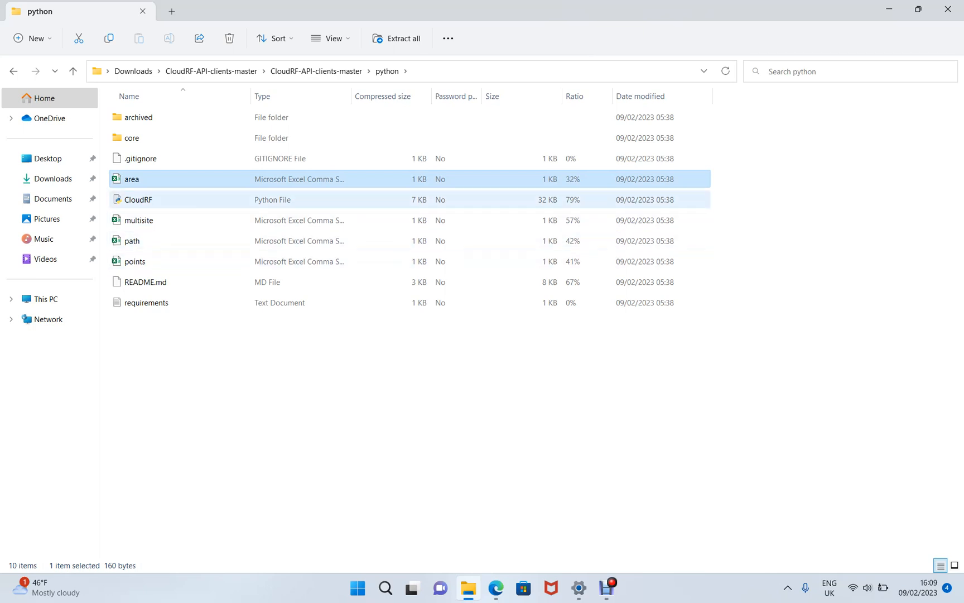
left_click(315, 71)
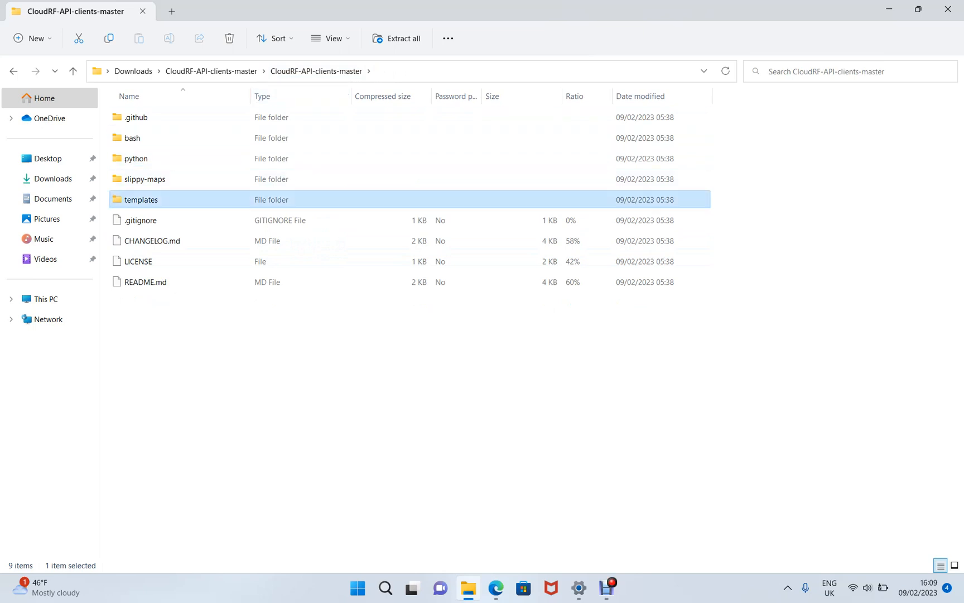
double_click(140, 199)
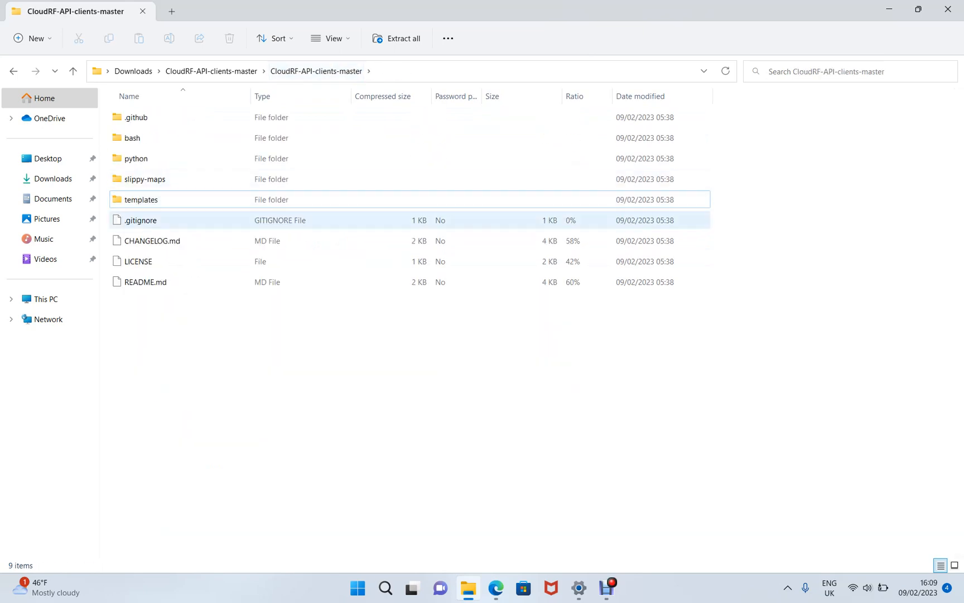
double_click(136, 158)
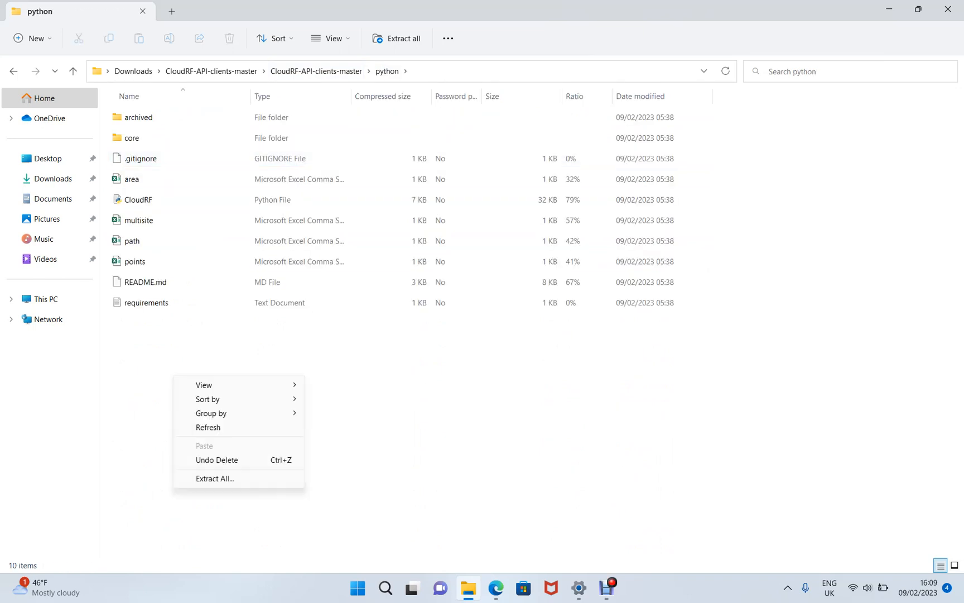
Extract the ZIP and open PowerShell in the extracted CloudRF-API-clients-master\python folder.
left_click(147, 302)
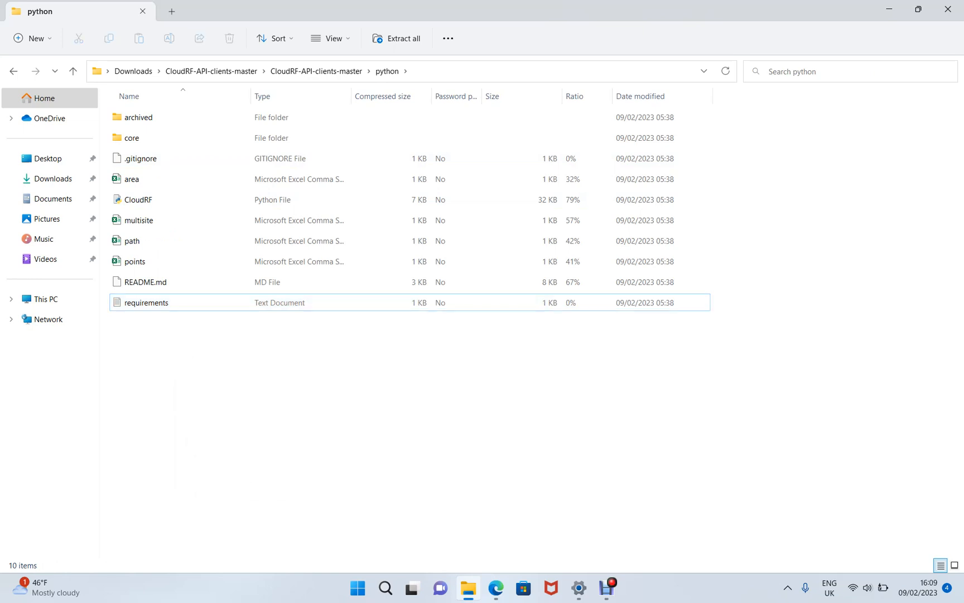
left_click(401, 38)
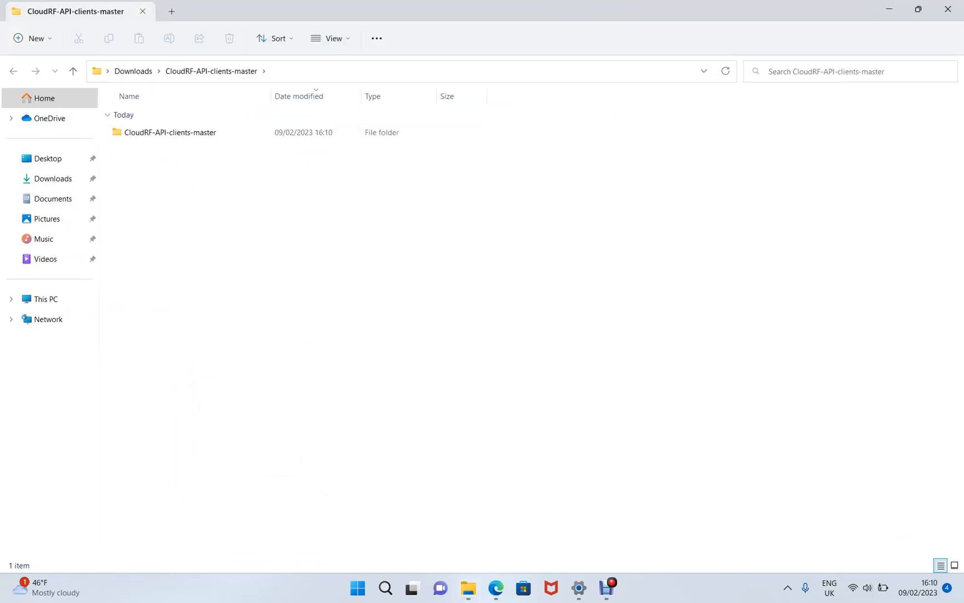
double_click(170, 133)
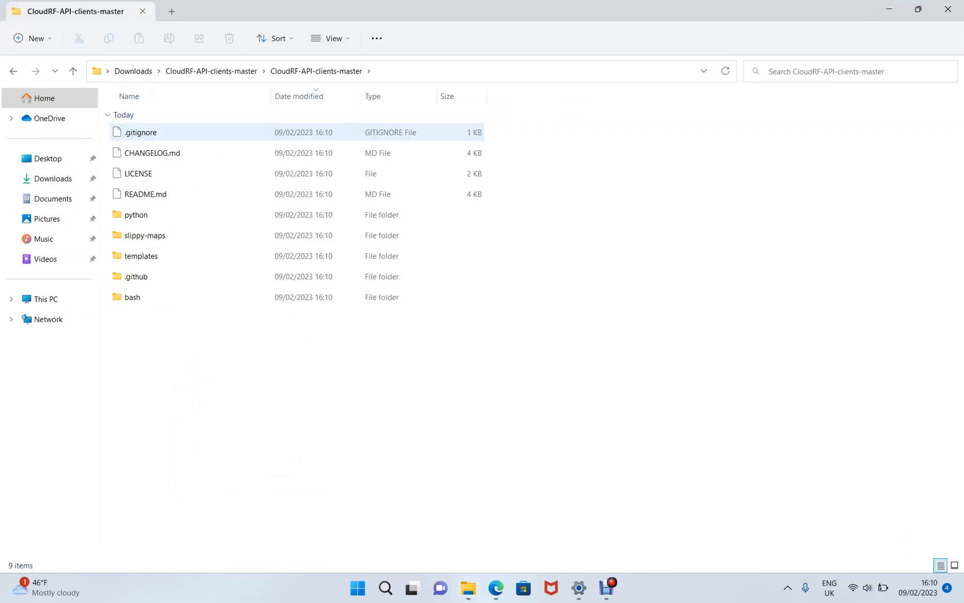
double_click(136, 215)
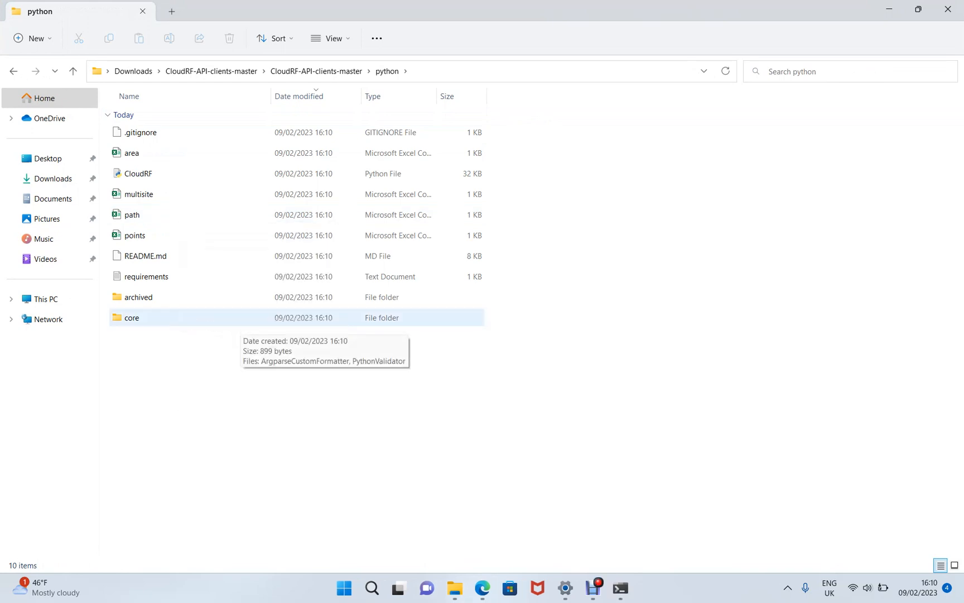
left_click(619, 587)
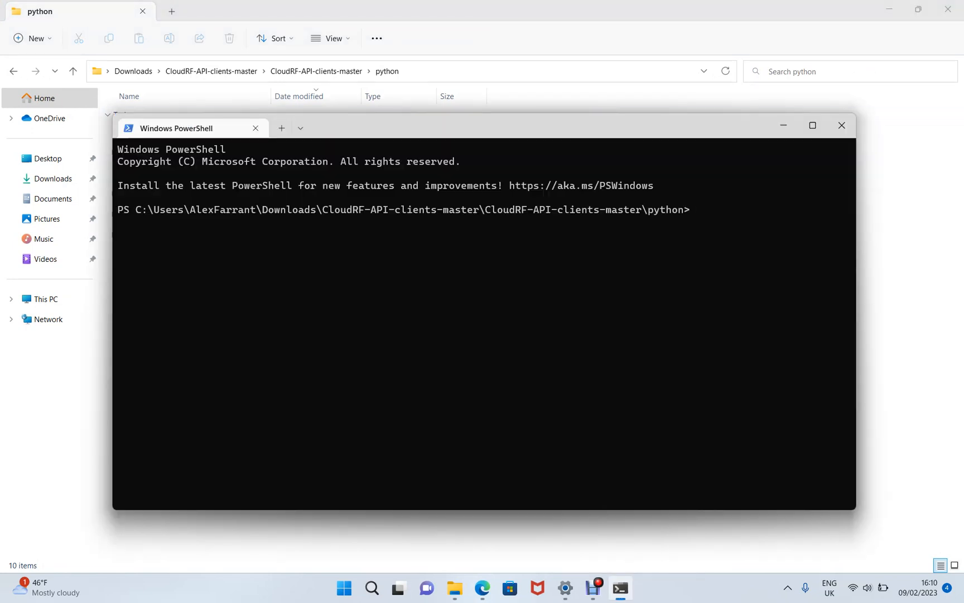
Maximize PowerShell and run python .\CloudRF.py, then python .\CloudRF.py area.
left_click(812, 125)
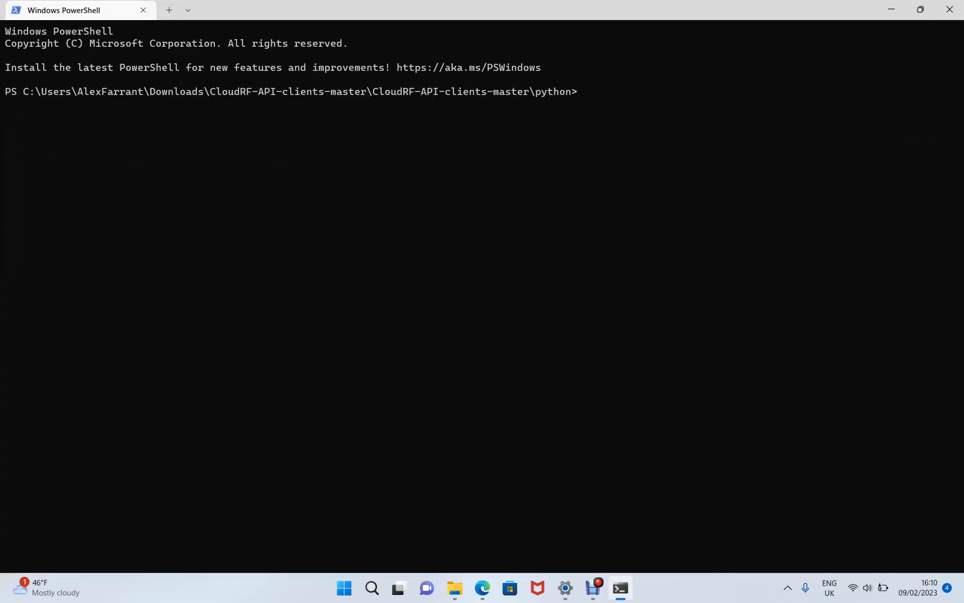
type("python")
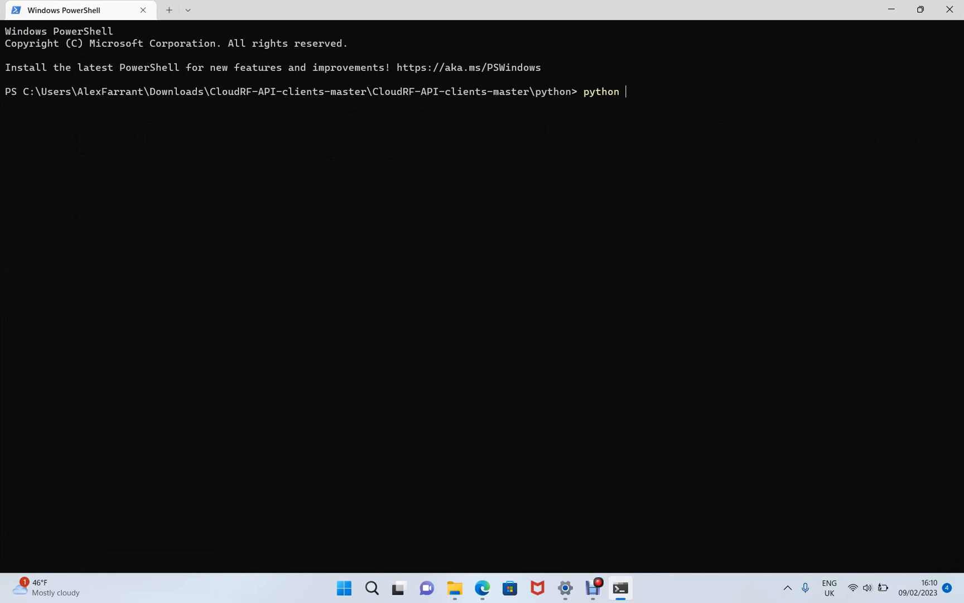
type("CloudRF.")
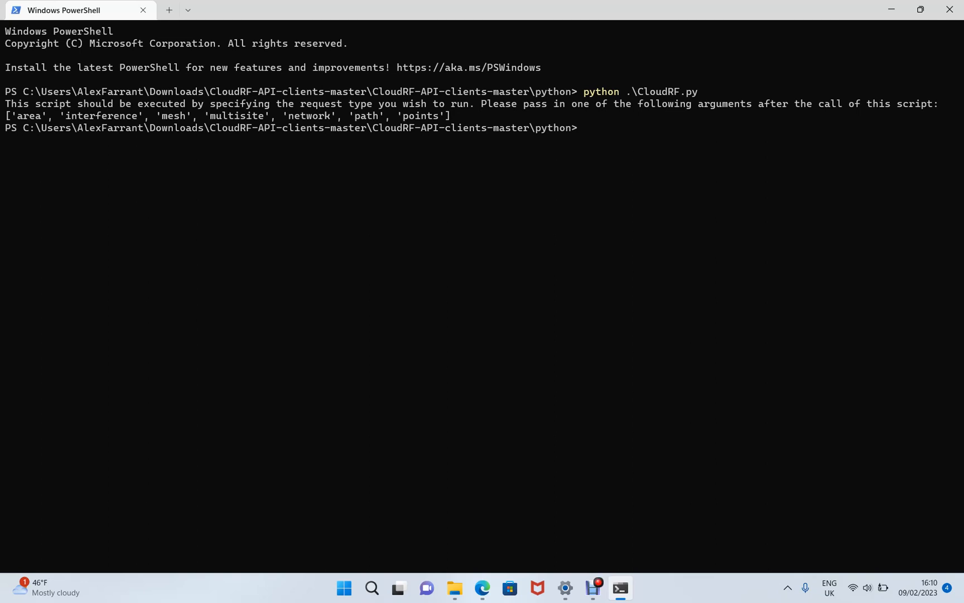
type("python .\\CloudRF.py area")
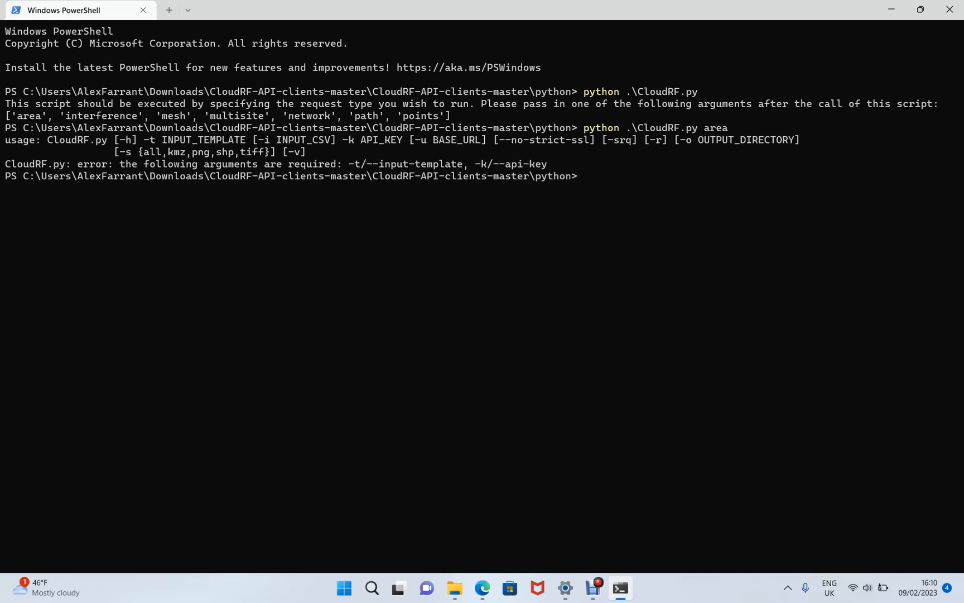
type("python .\\CloudRF.py area --")
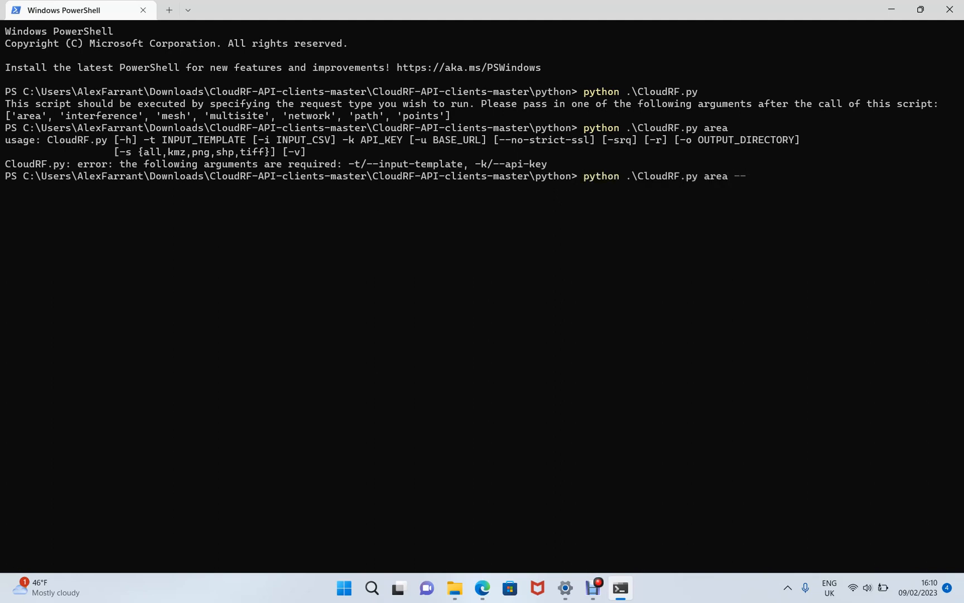
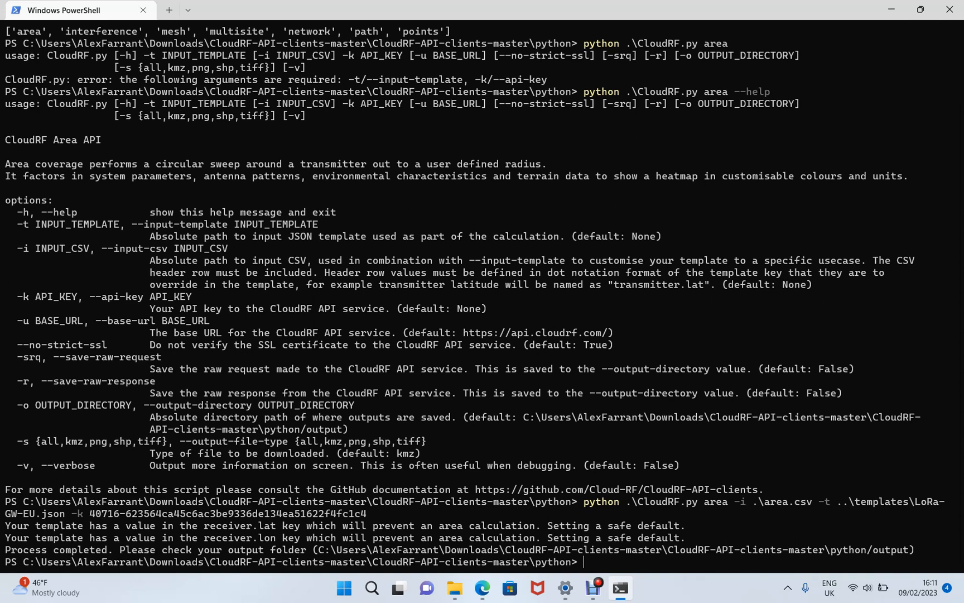
Run CloudRF.py area with area.csv, the LoRa-GW-EU.json template and the API key.
mouse_move(454, 587)
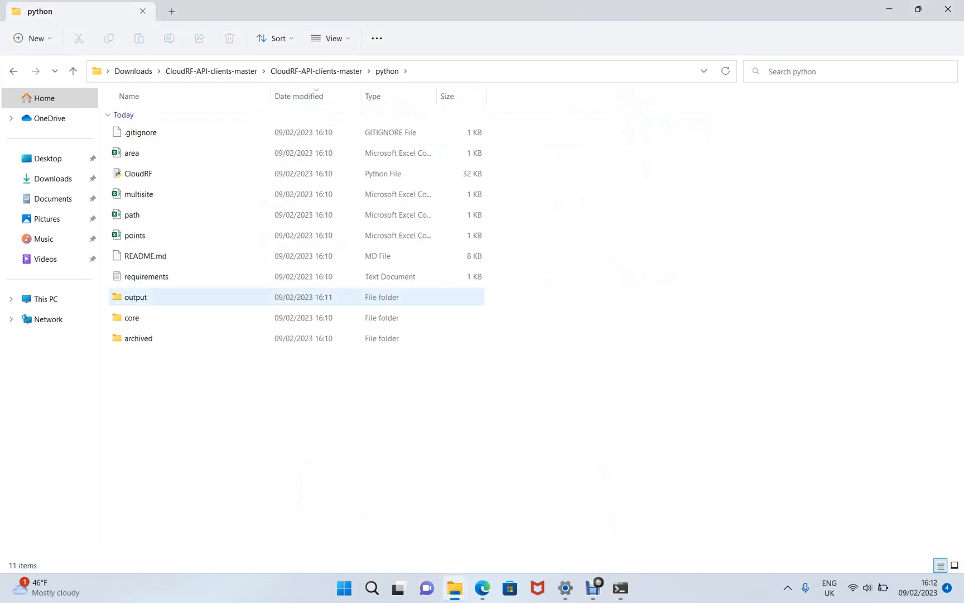
mouse_move(135, 297)
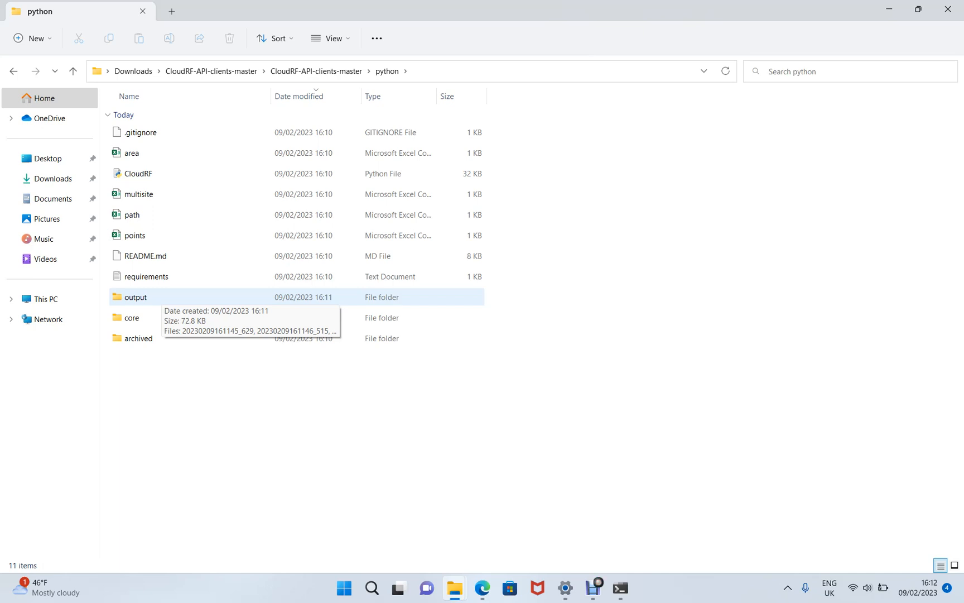
Open the output folder holding the generated coverage files.
double_click(135, 297)
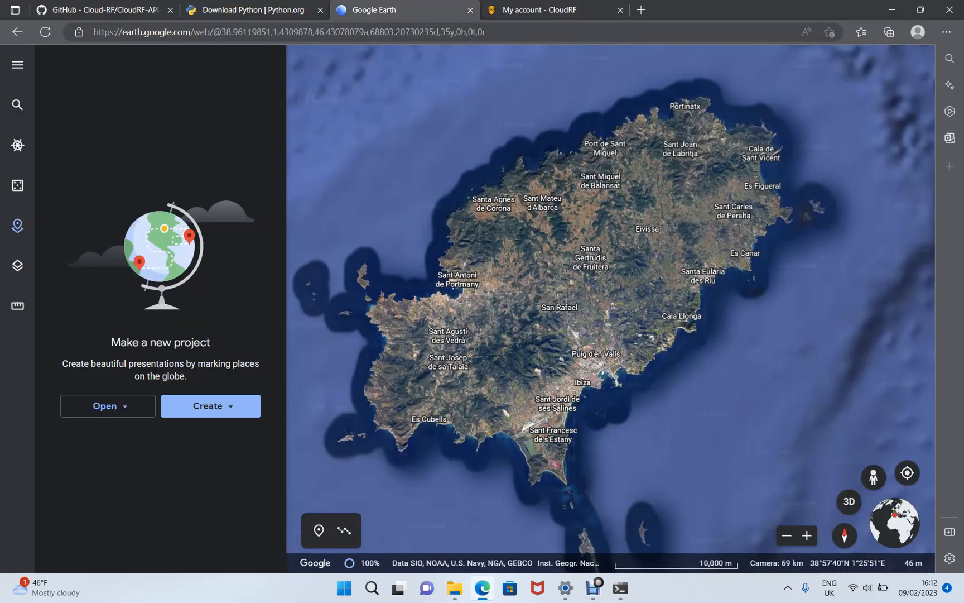
Import the first KMZ from the output folder and zoom to its Ibiza town coverage.
left_click(107, 406)
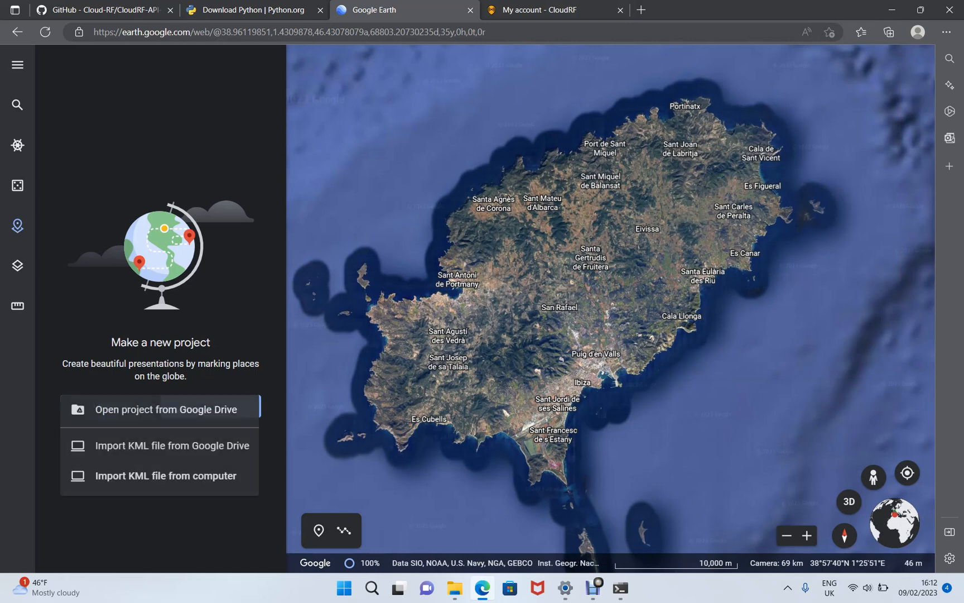
left_click(159, 475)
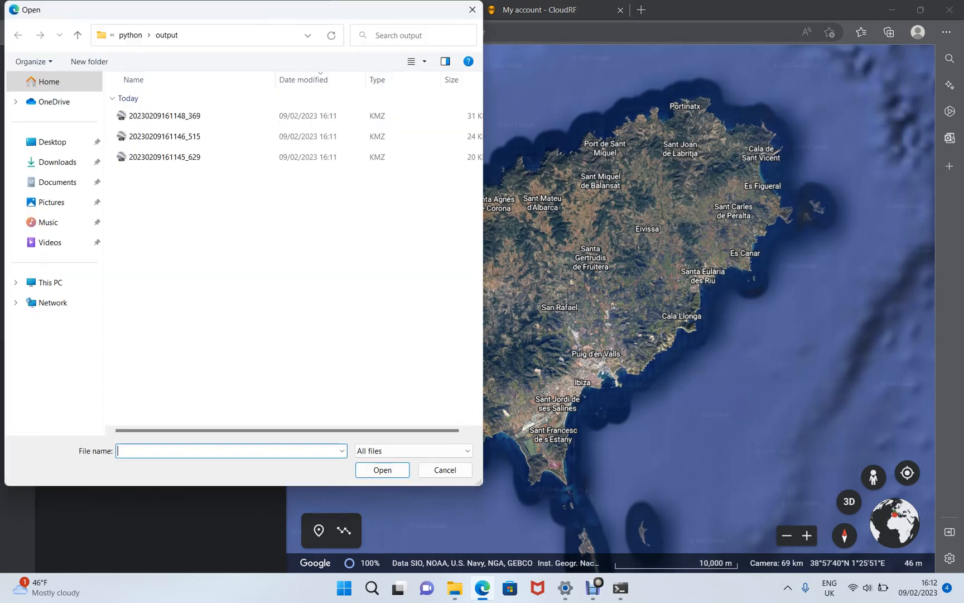
left_click(164, 115)
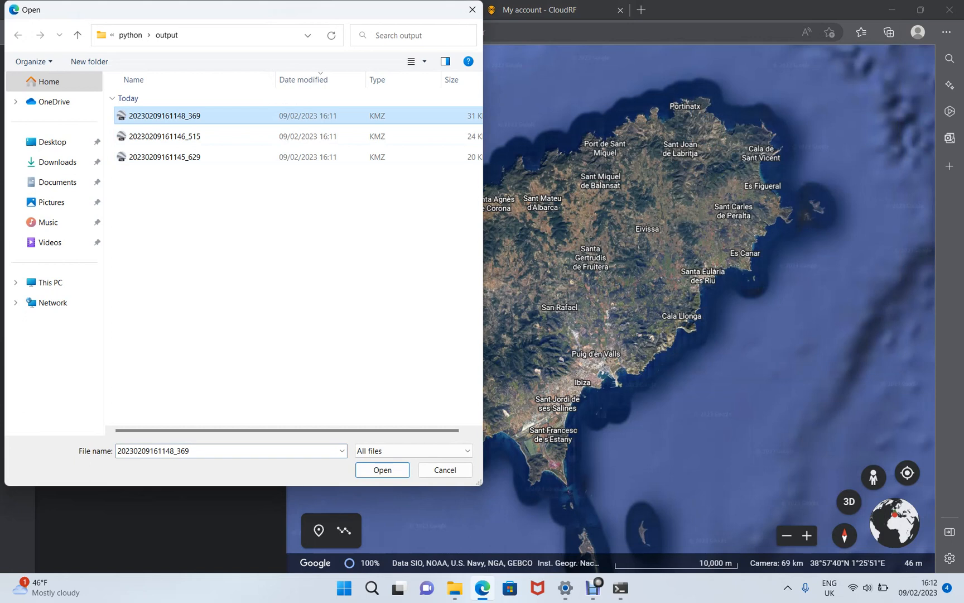
left_click(381, 469)
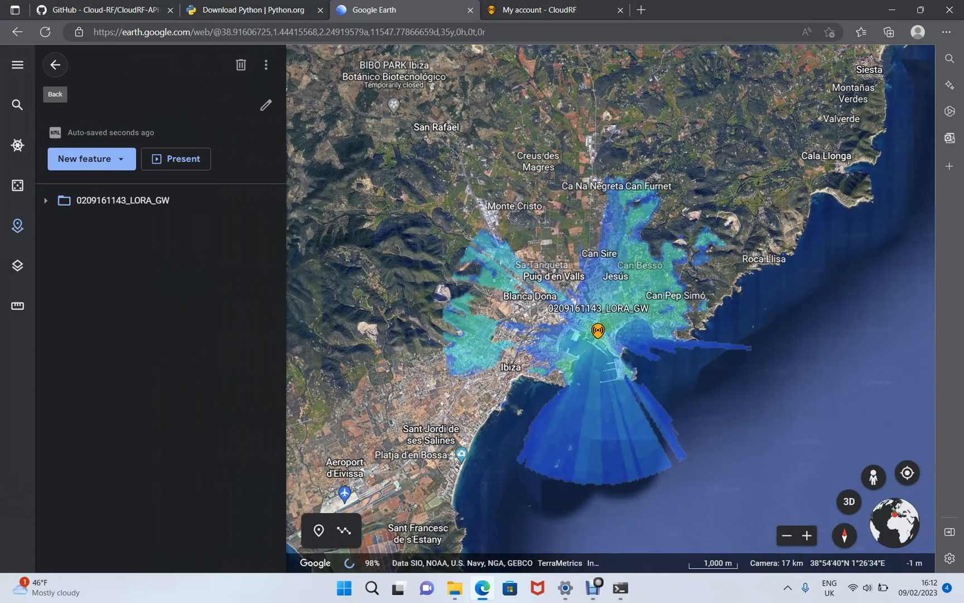
scroll("down", 3)
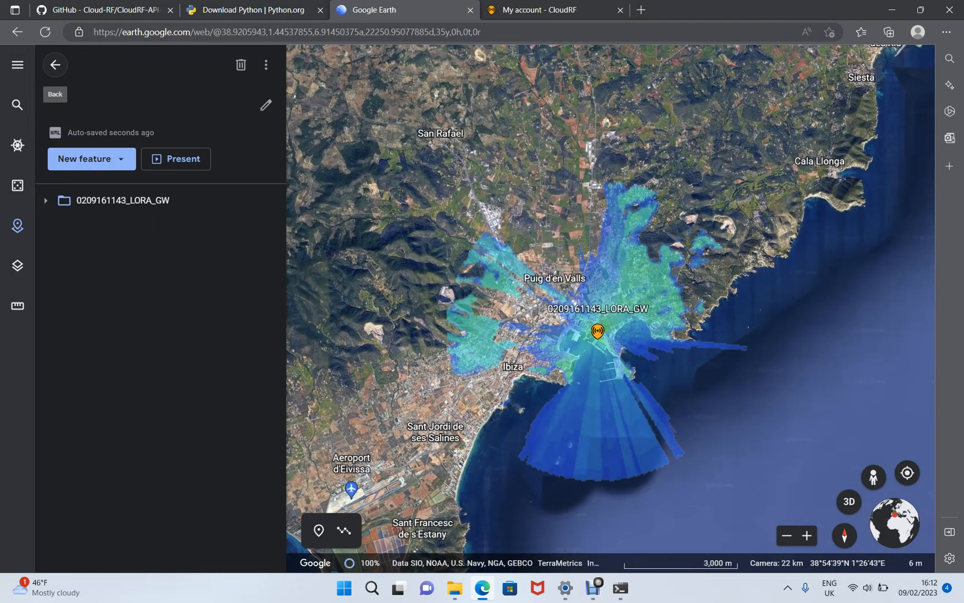
mouse_move(453, 588)
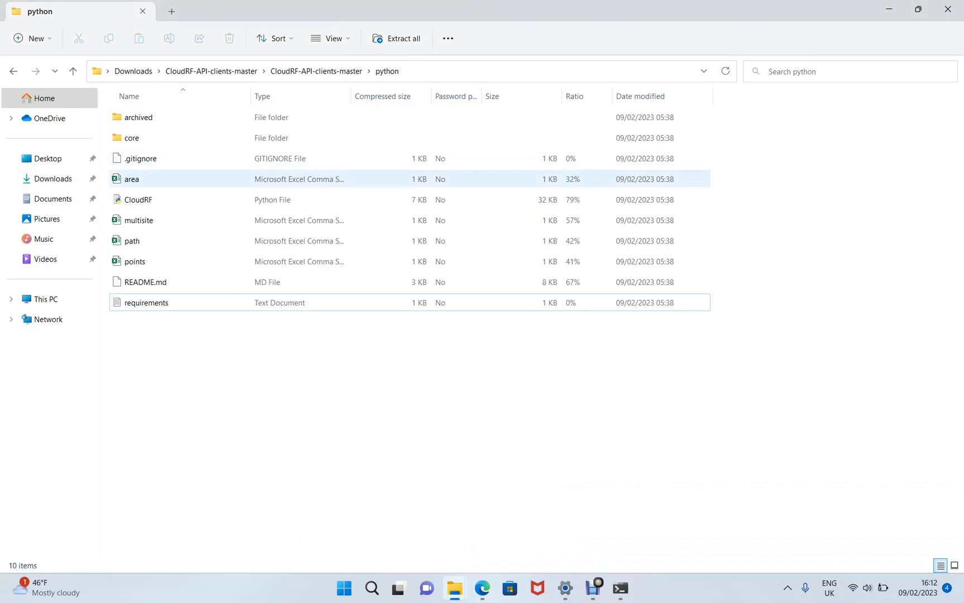
Open area.csv in Excel, set the three gateway radii to 5, and dismiss the read-only warning.
right_click(131, 179)
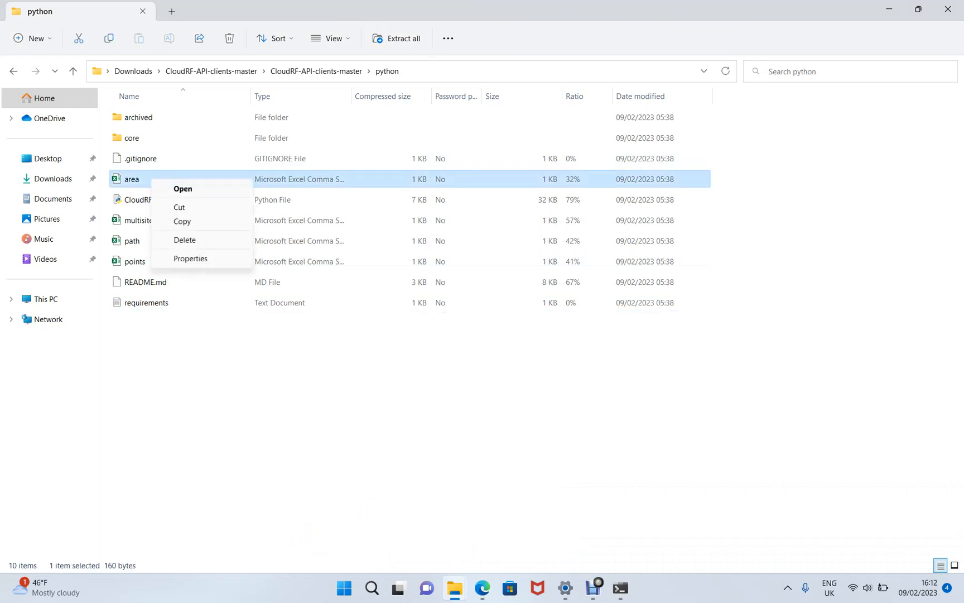
left_click(182, 189)
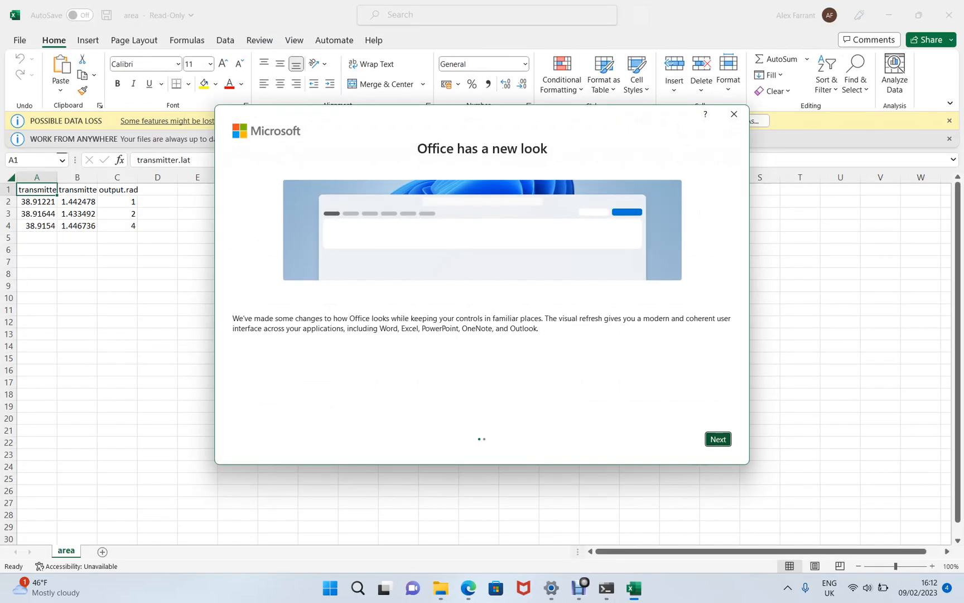
left_click(733, 115)
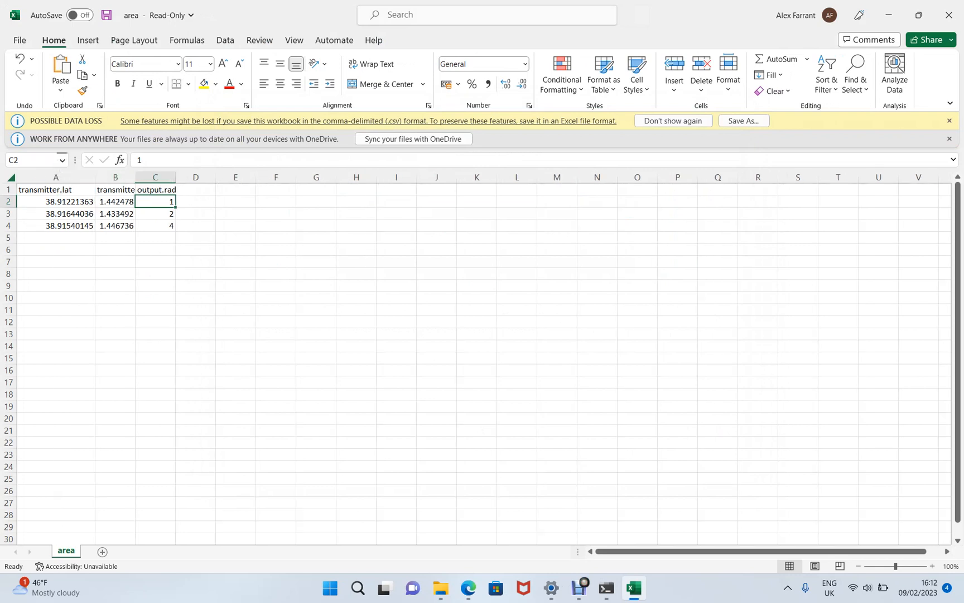
left_click_drag(134, 177, 178, 177)
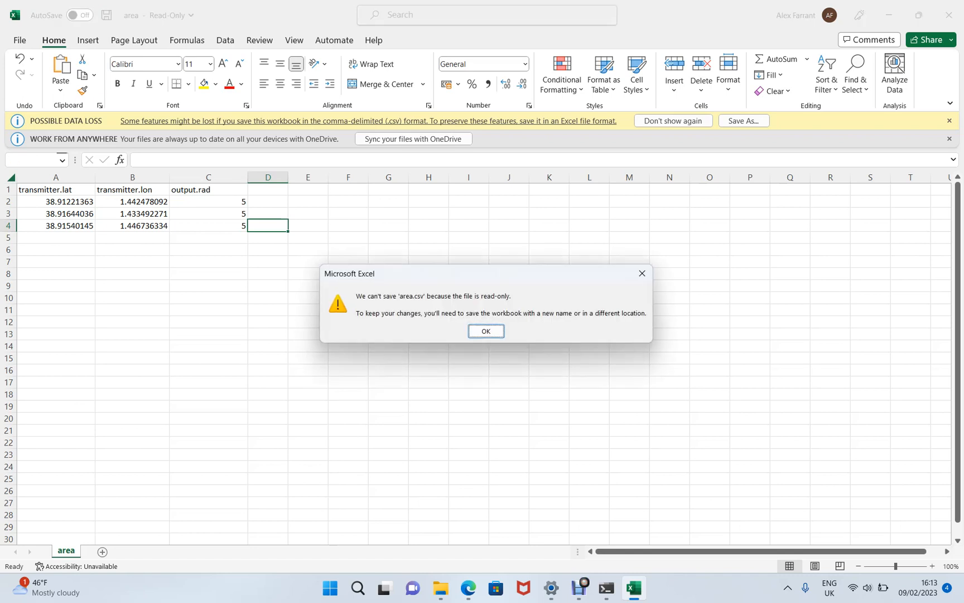
left_click(485, 331)
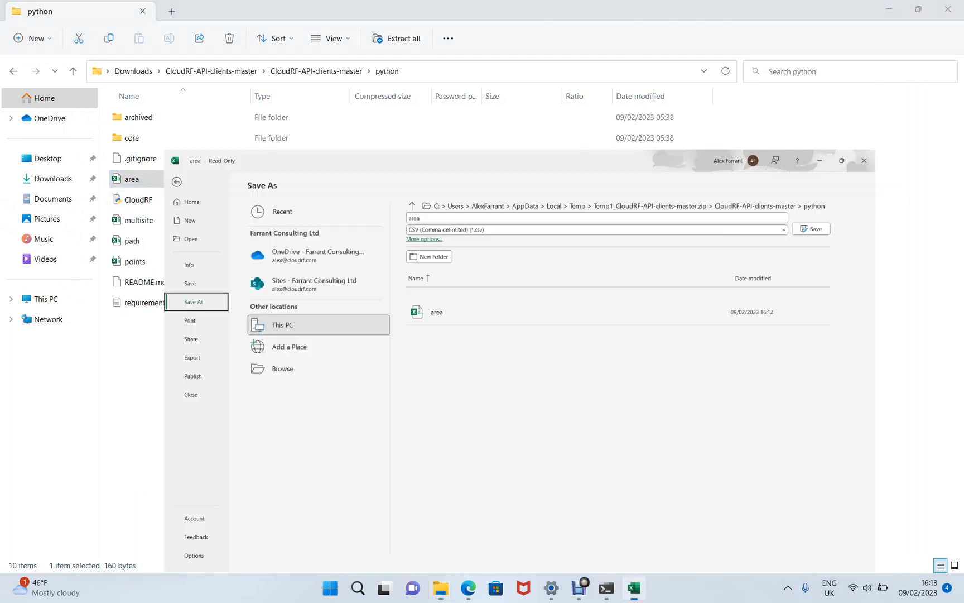
Save the edited gateway sheet as area1.
left_click(840, 161)
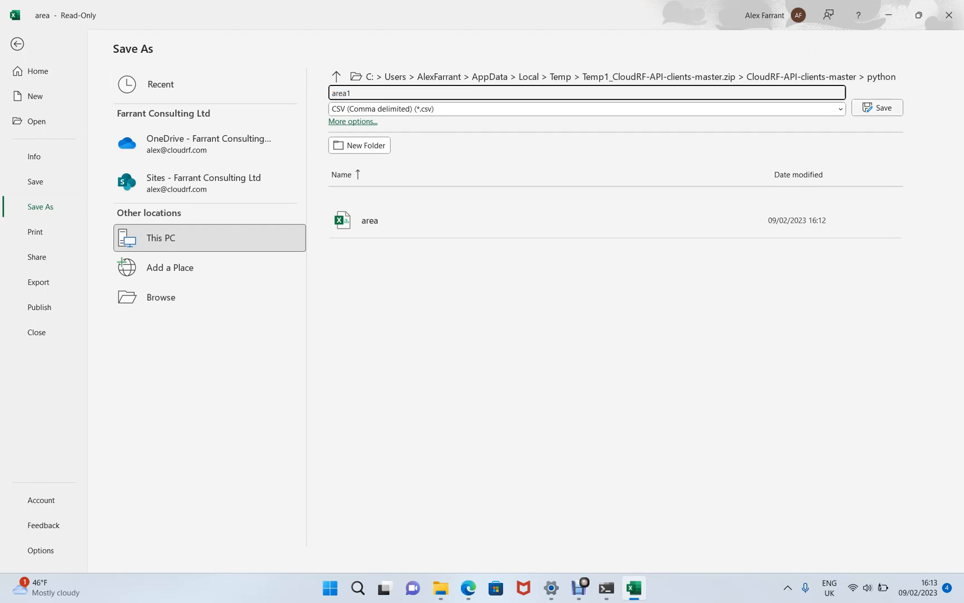
left_click(877, 107)
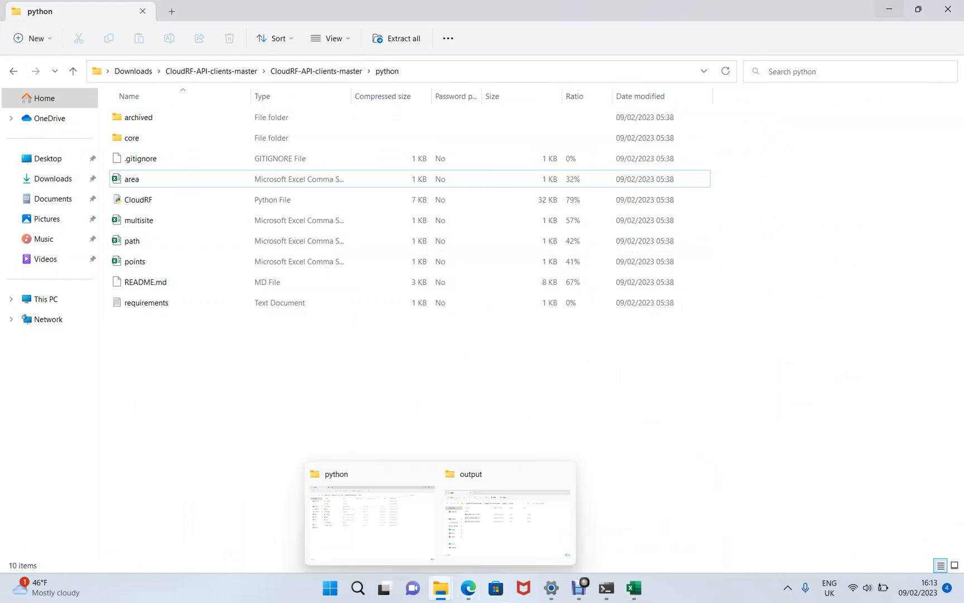
Open area.csv from the extracted python folder and enter radius 5 for the gateways.
left_click(506, 511)
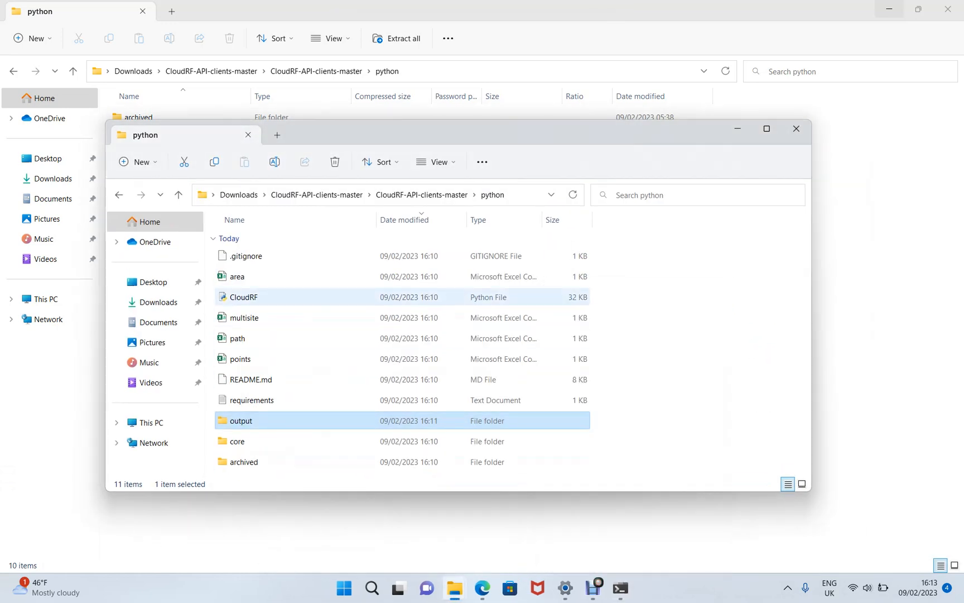
left_click(237, 277)
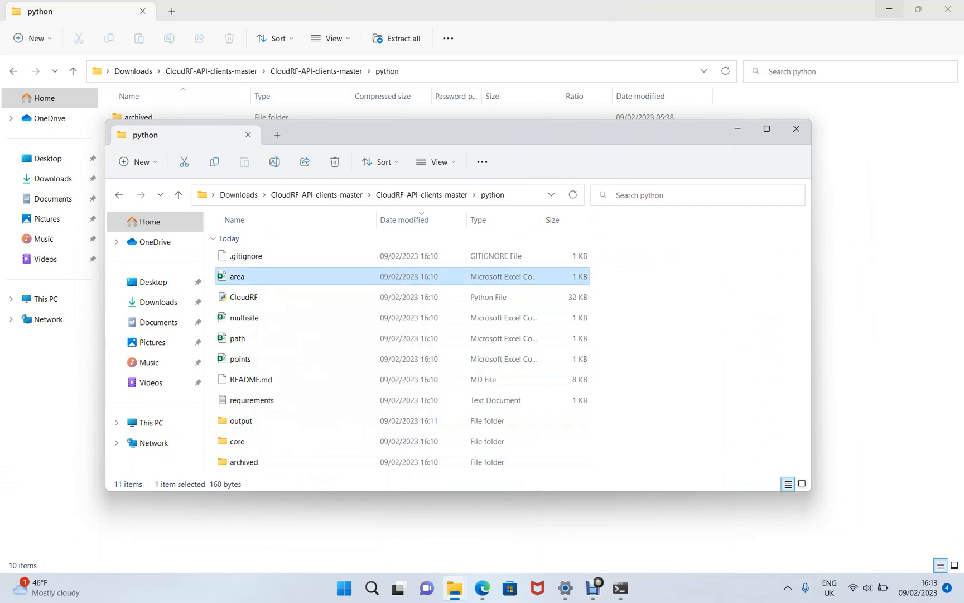
double_click(236, 276)
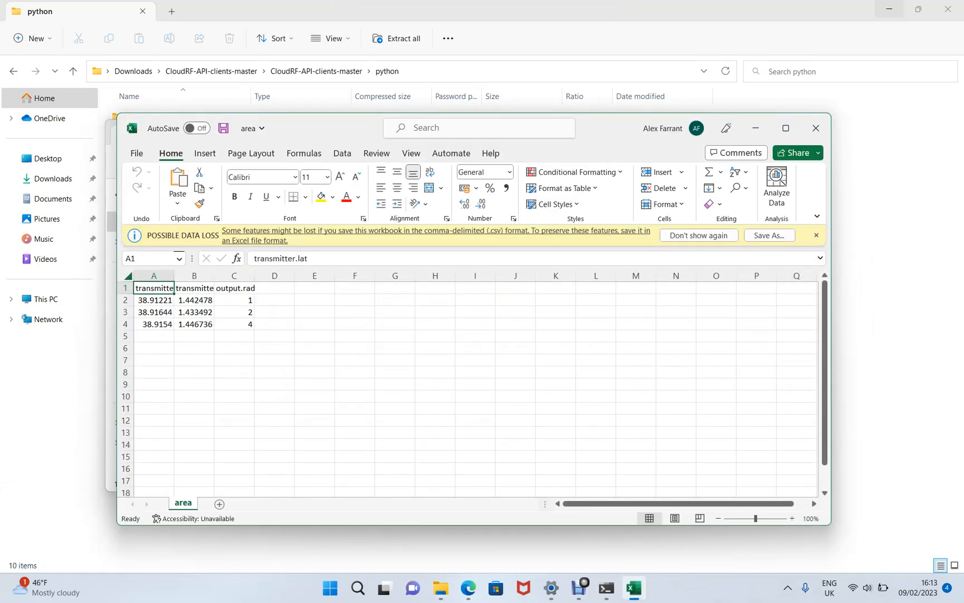
type("5")
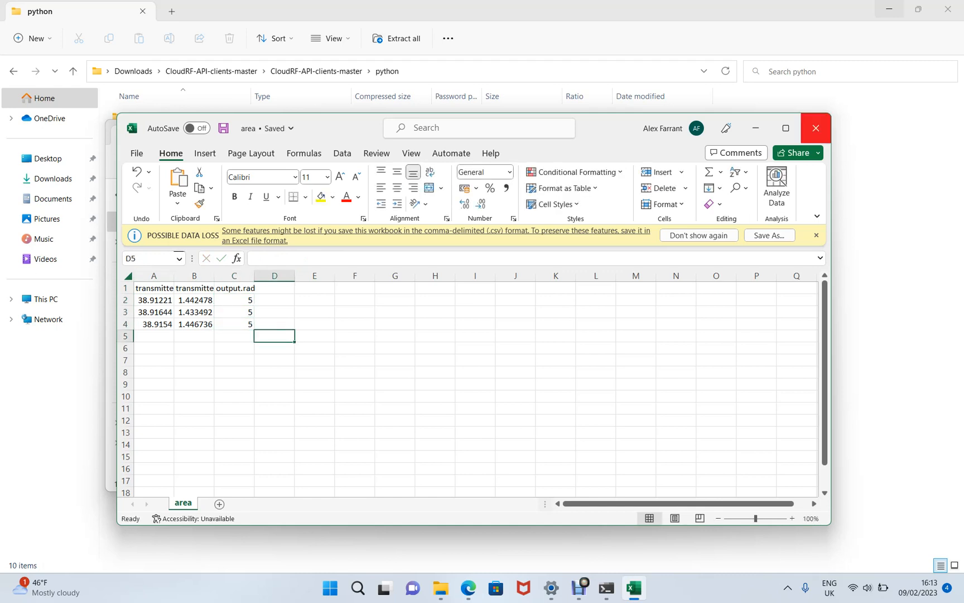
mouse_move(755, 128)
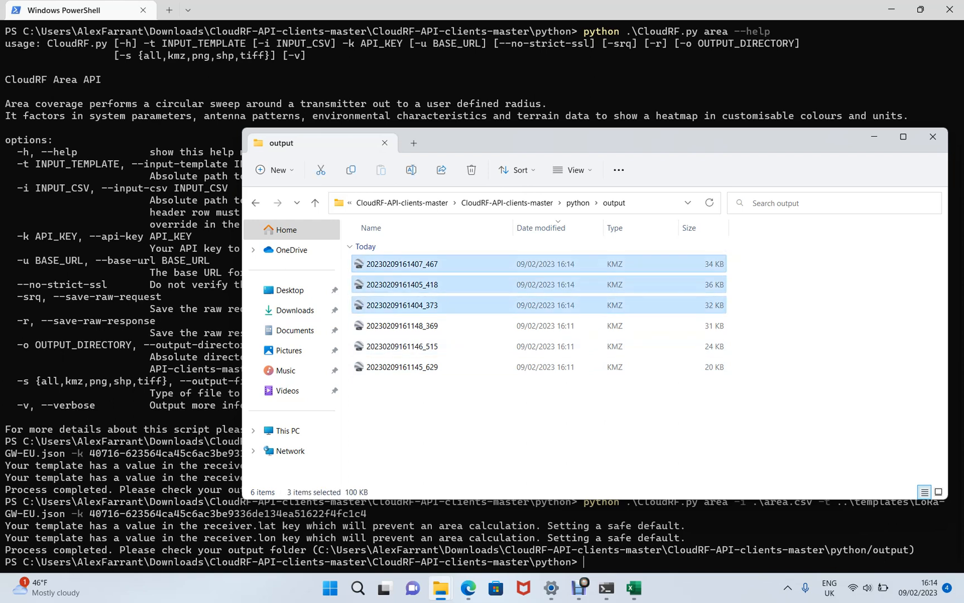
Return to Google Earth after rerunning the area command with 5 km radii.
left_click(402, 284)
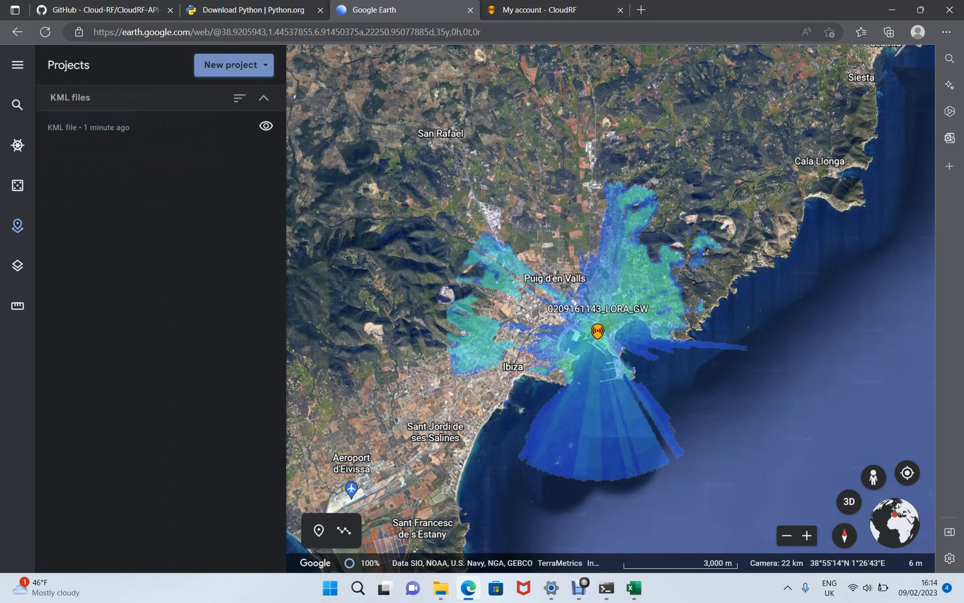
Import one of the new 16:14 KMZ coverage files for the LORA_GW gateway.
left_click(232, 65)
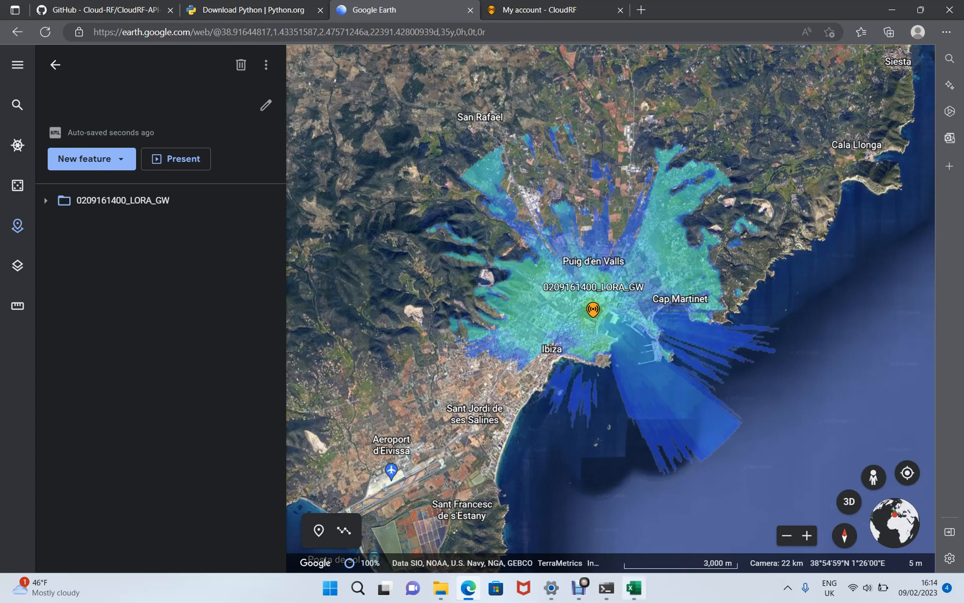
left_click(633, 588)
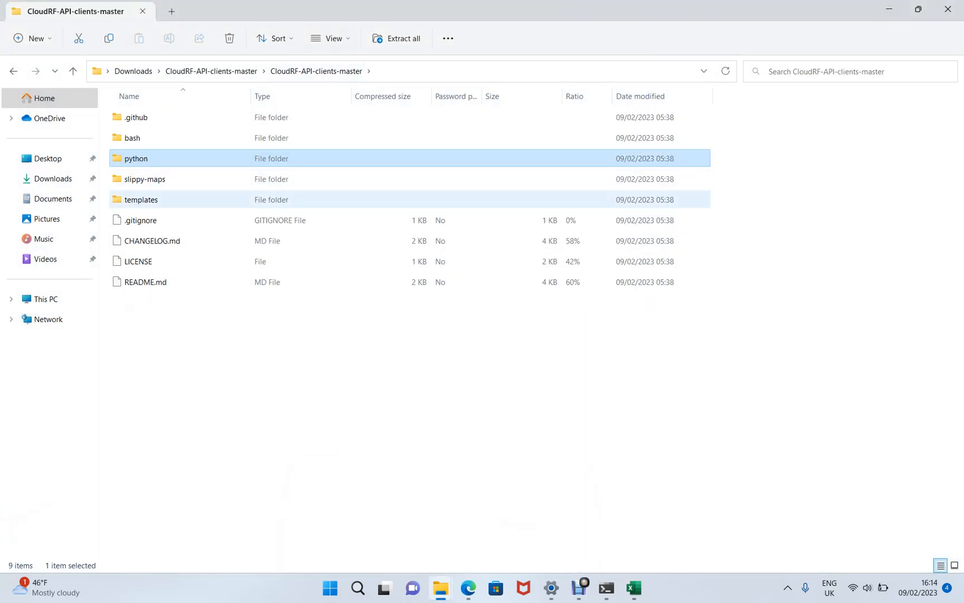
Open templates/LoRa-GW-EU.json in Notepad and scroll through its transmitter, receiver and antenna settings.
double_click(140, 199)
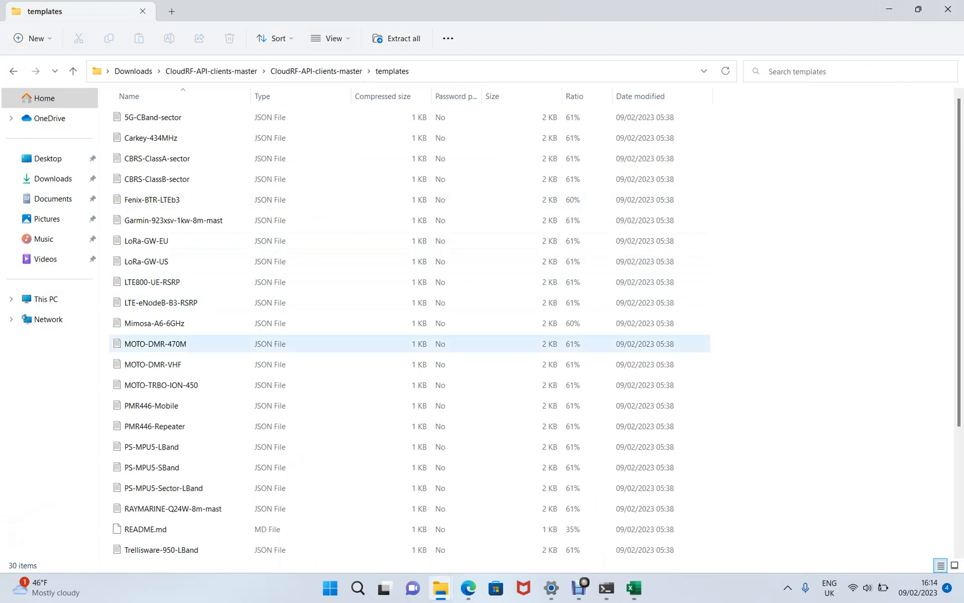
double_click(146, 240)
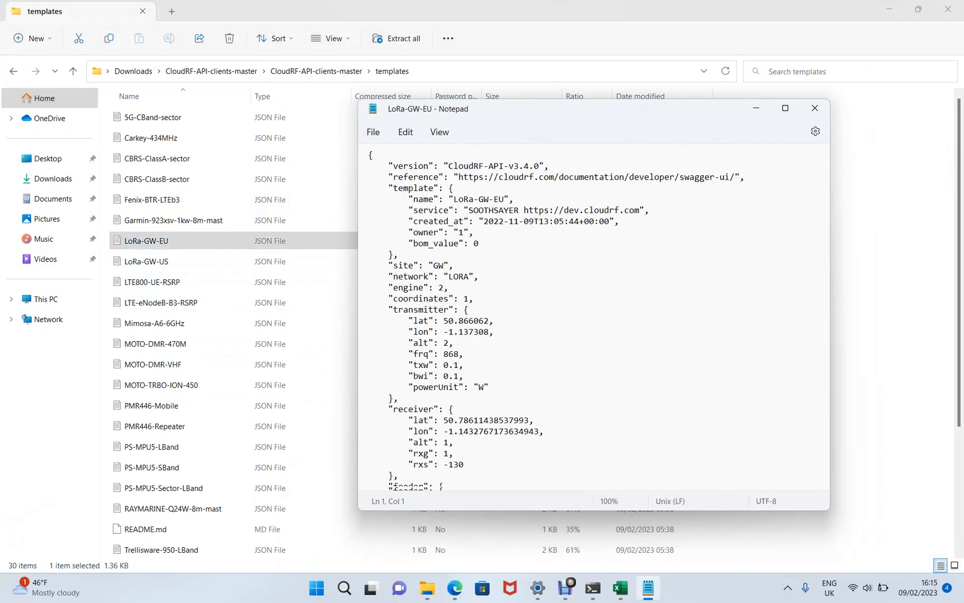
scroll("down", 3)
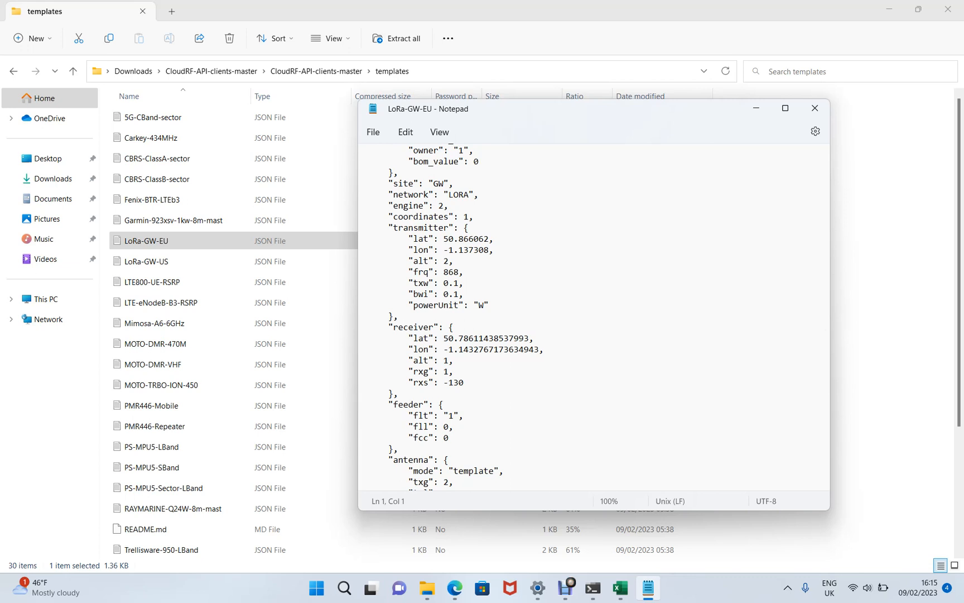